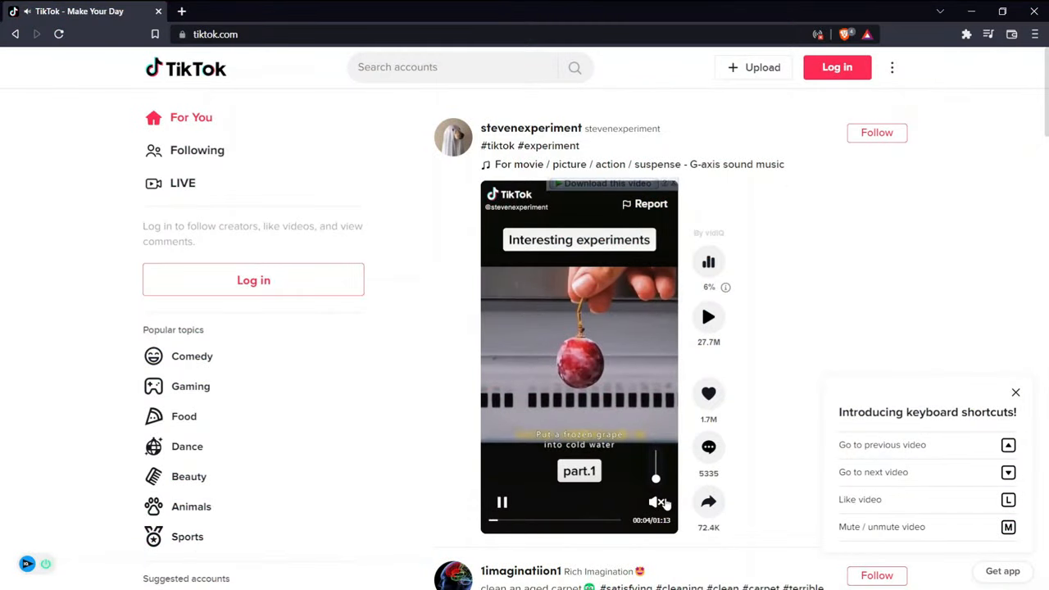
- Scroll the For You feed from the grape experiment to the carpet-cleaning video
scroll(down, 3)
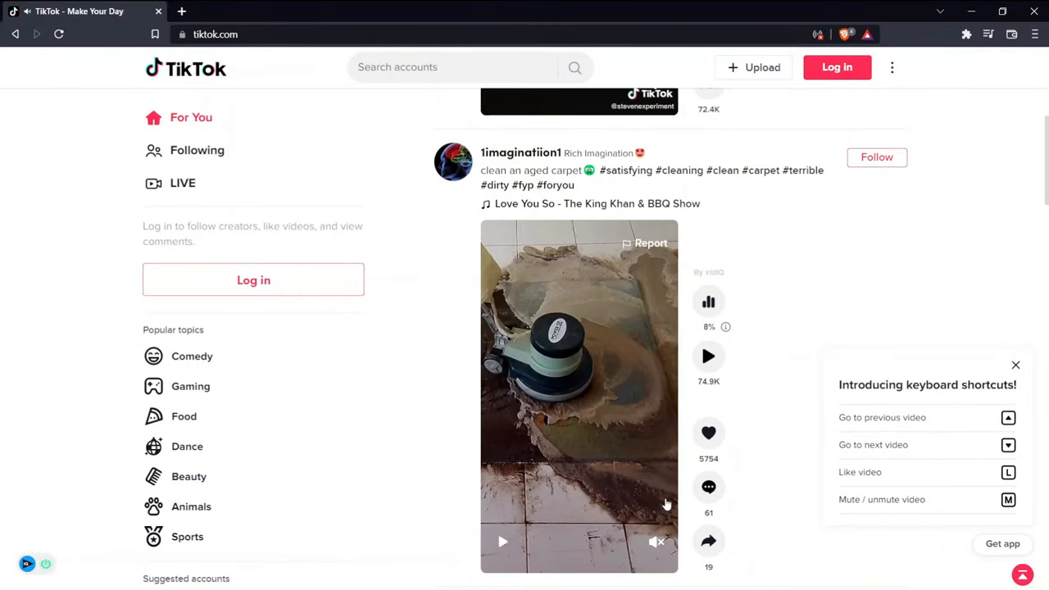
click(502, 541)
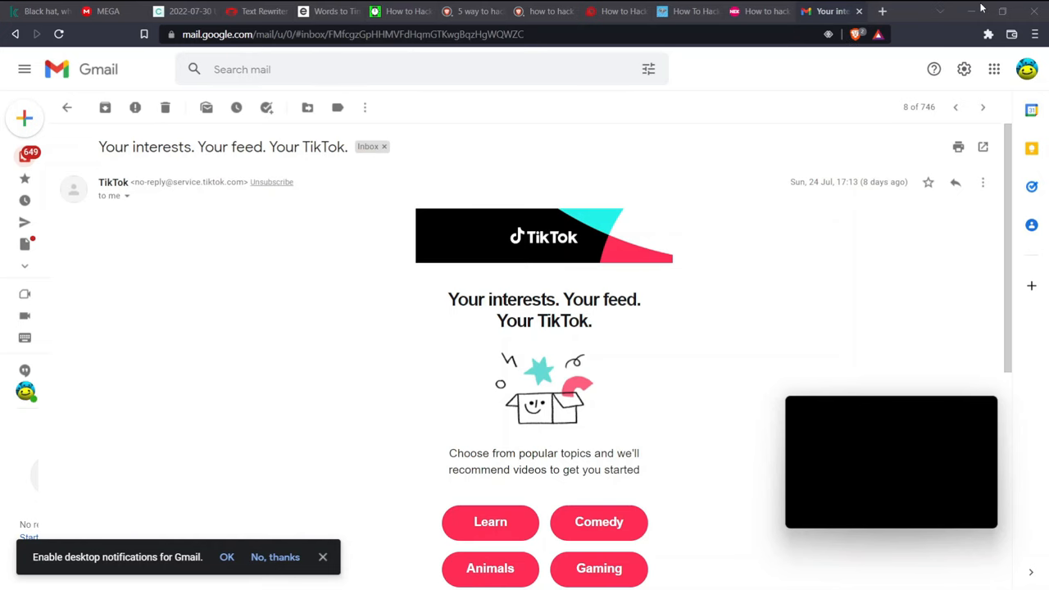
mouse_move(987, 6)
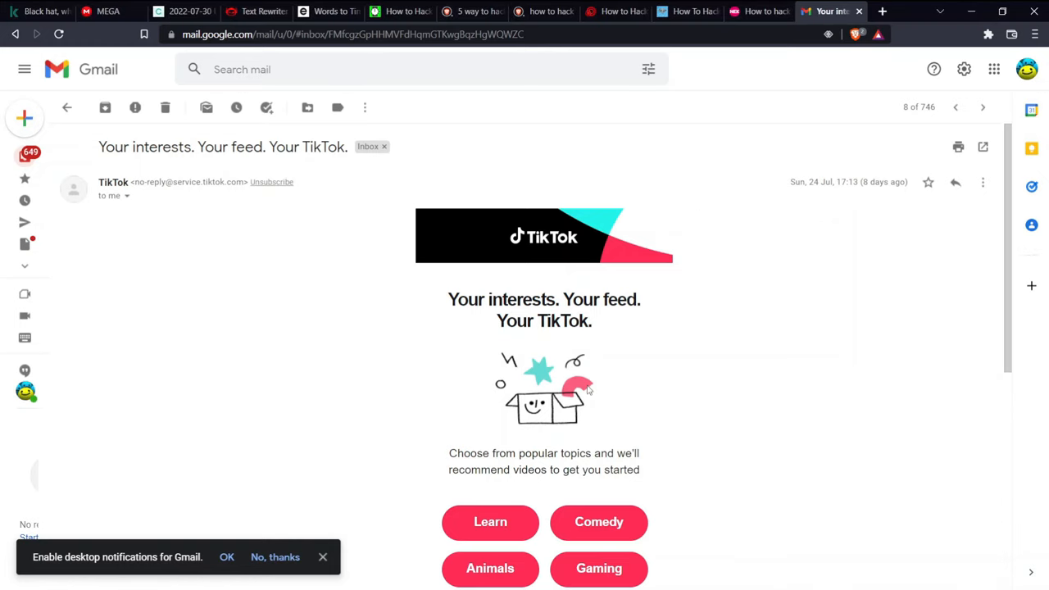
scroll(down, 3)
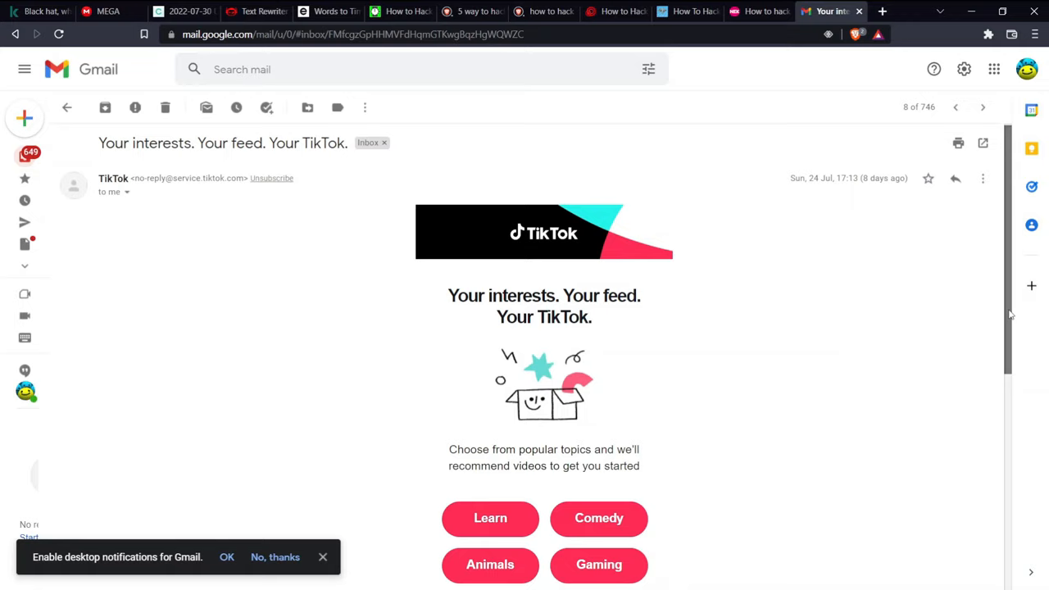
scroll(down, 3)
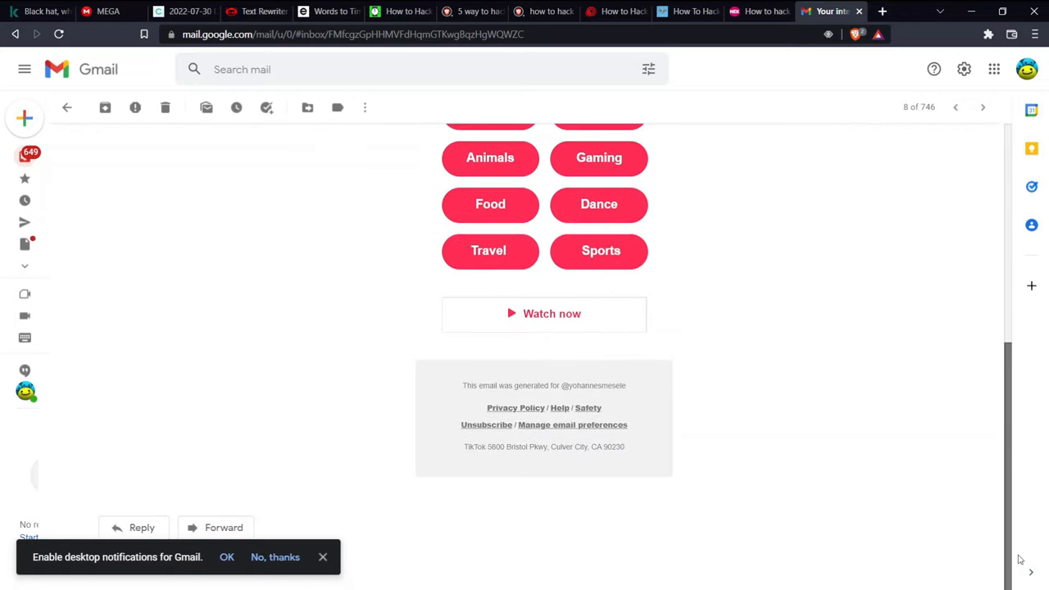
mouse_move(603, 300)
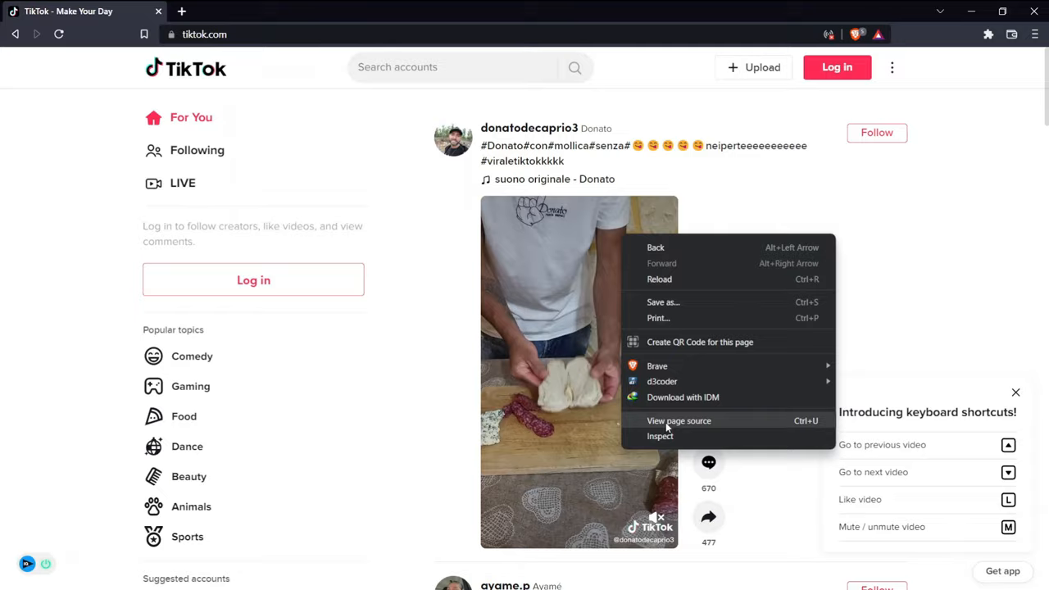
- View the HTML page source of tiktok.com in a new tab
click(678, 419)
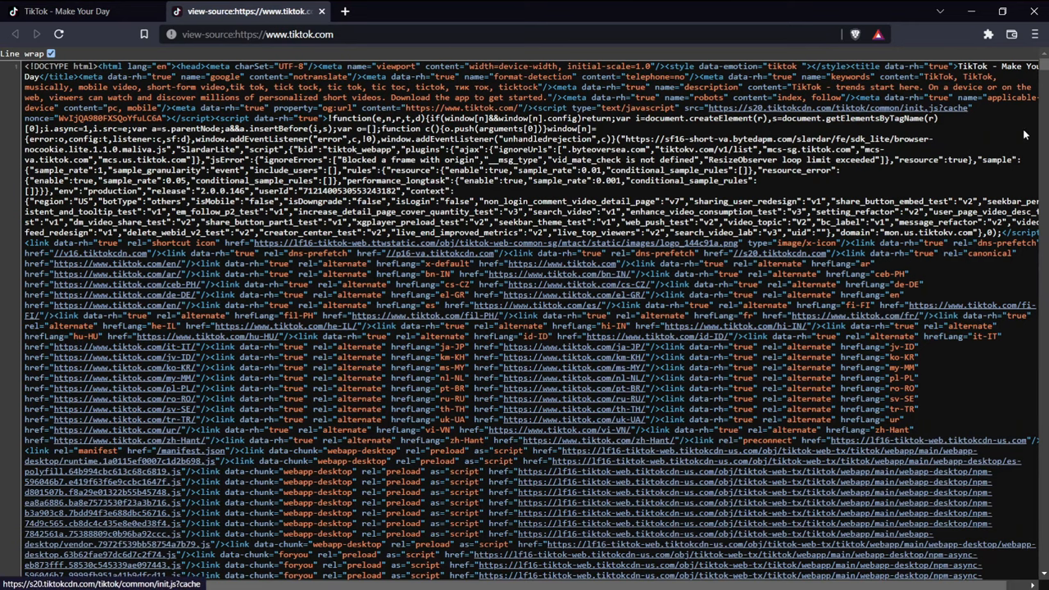